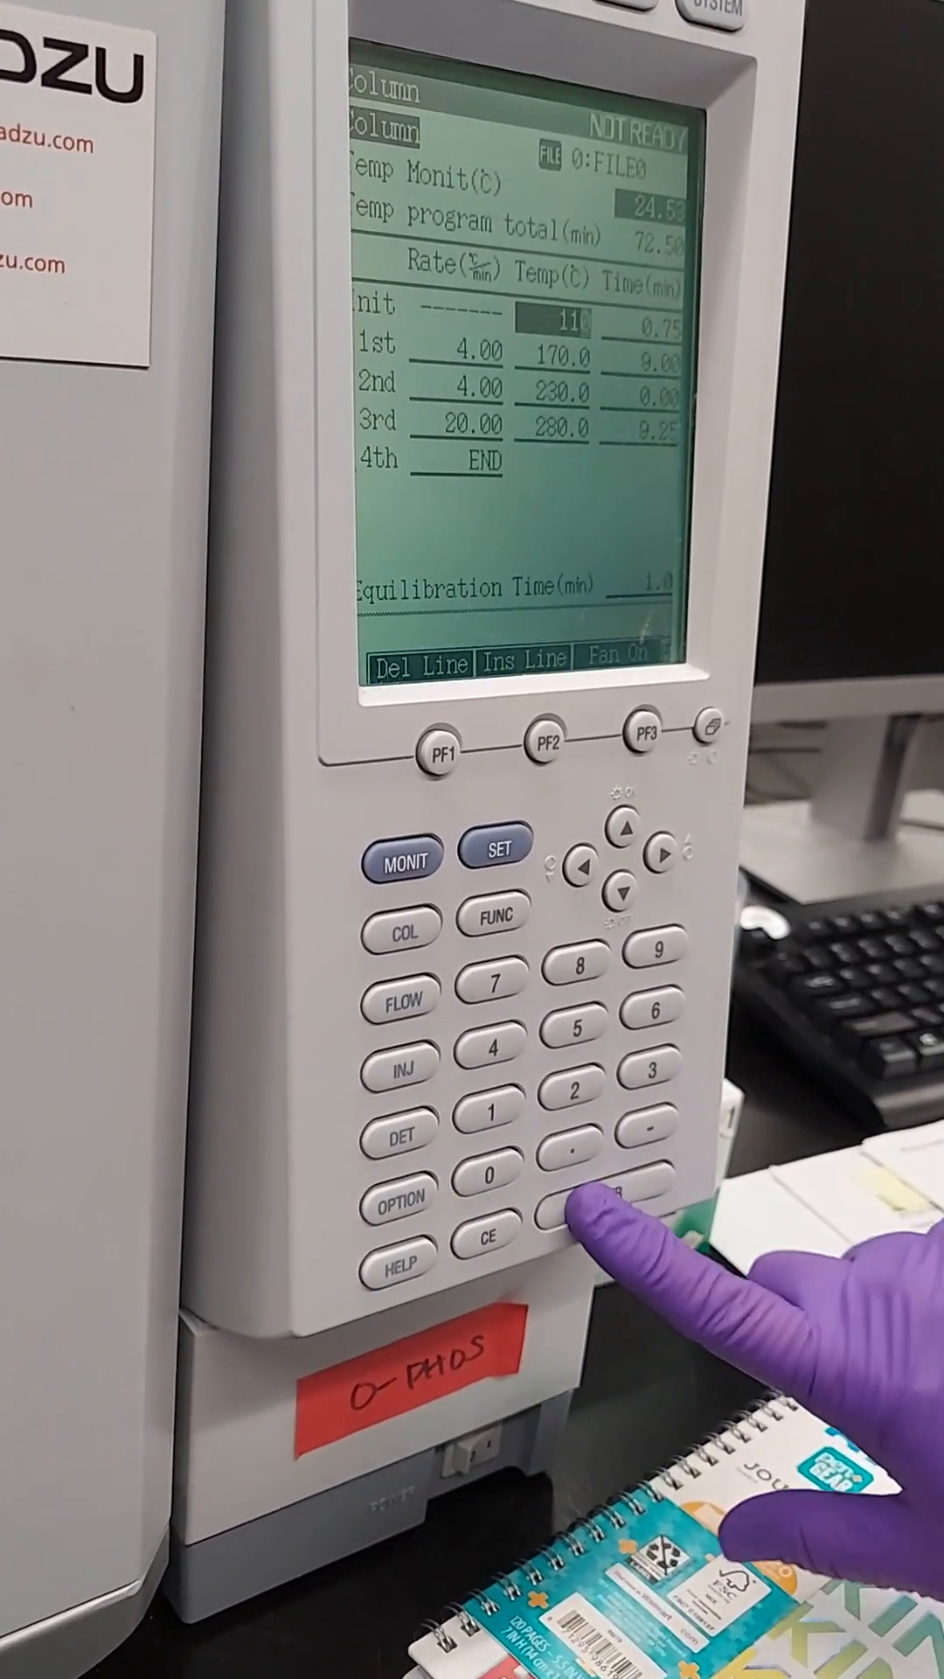
Show the Consumables tab of Monitor Details, listing SPL1 septum 312/100 and insert 1452/100.
{"action": "left_click", "coordinate": [638, 1221]}
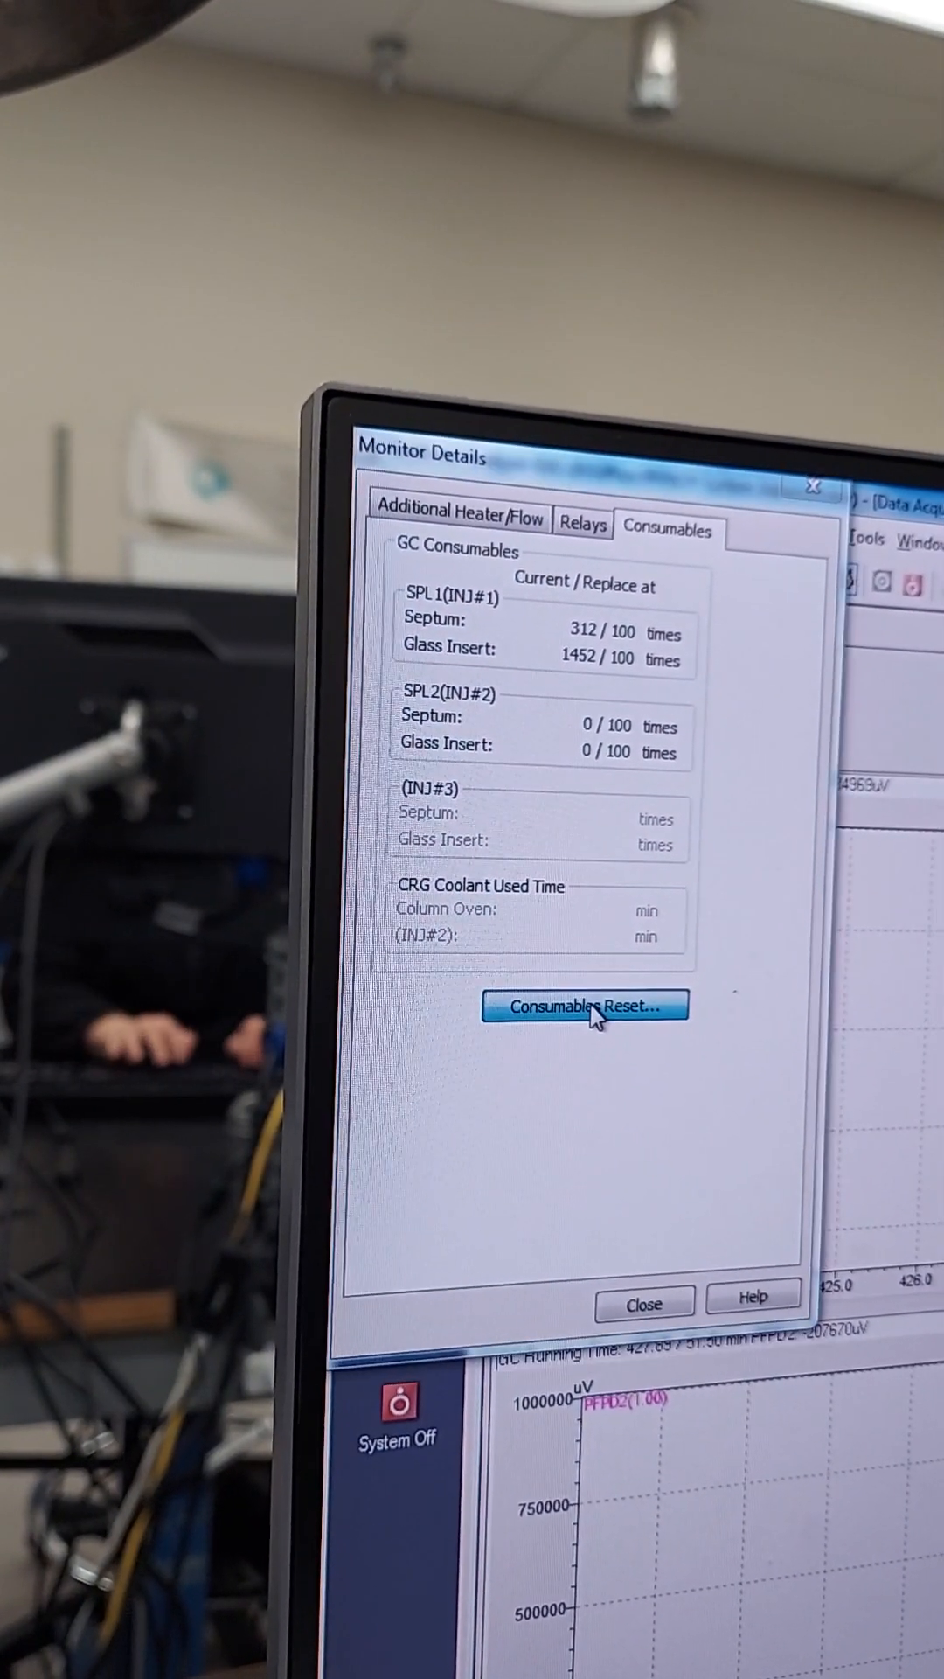
Reset the SPL1 glass insert count to 0/100, confirm, and close Monitor Details.
{"action": "left_click", "coordinate": [585, 1006]}
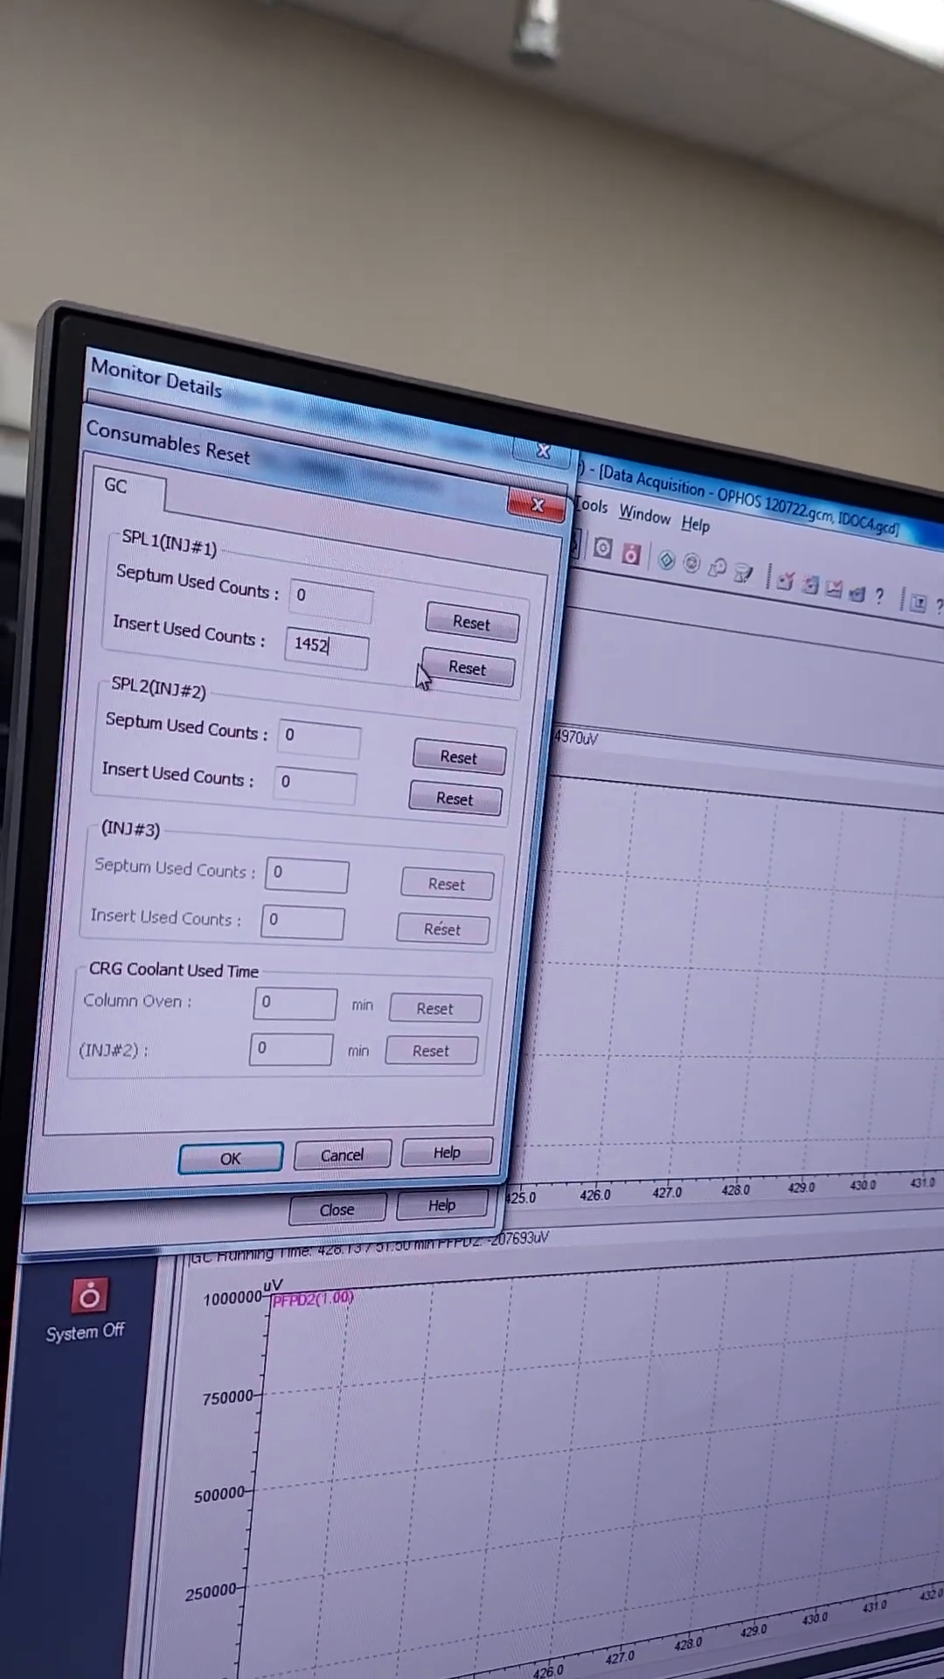
{"action": "left_click", "coordinate": [466, 669]}
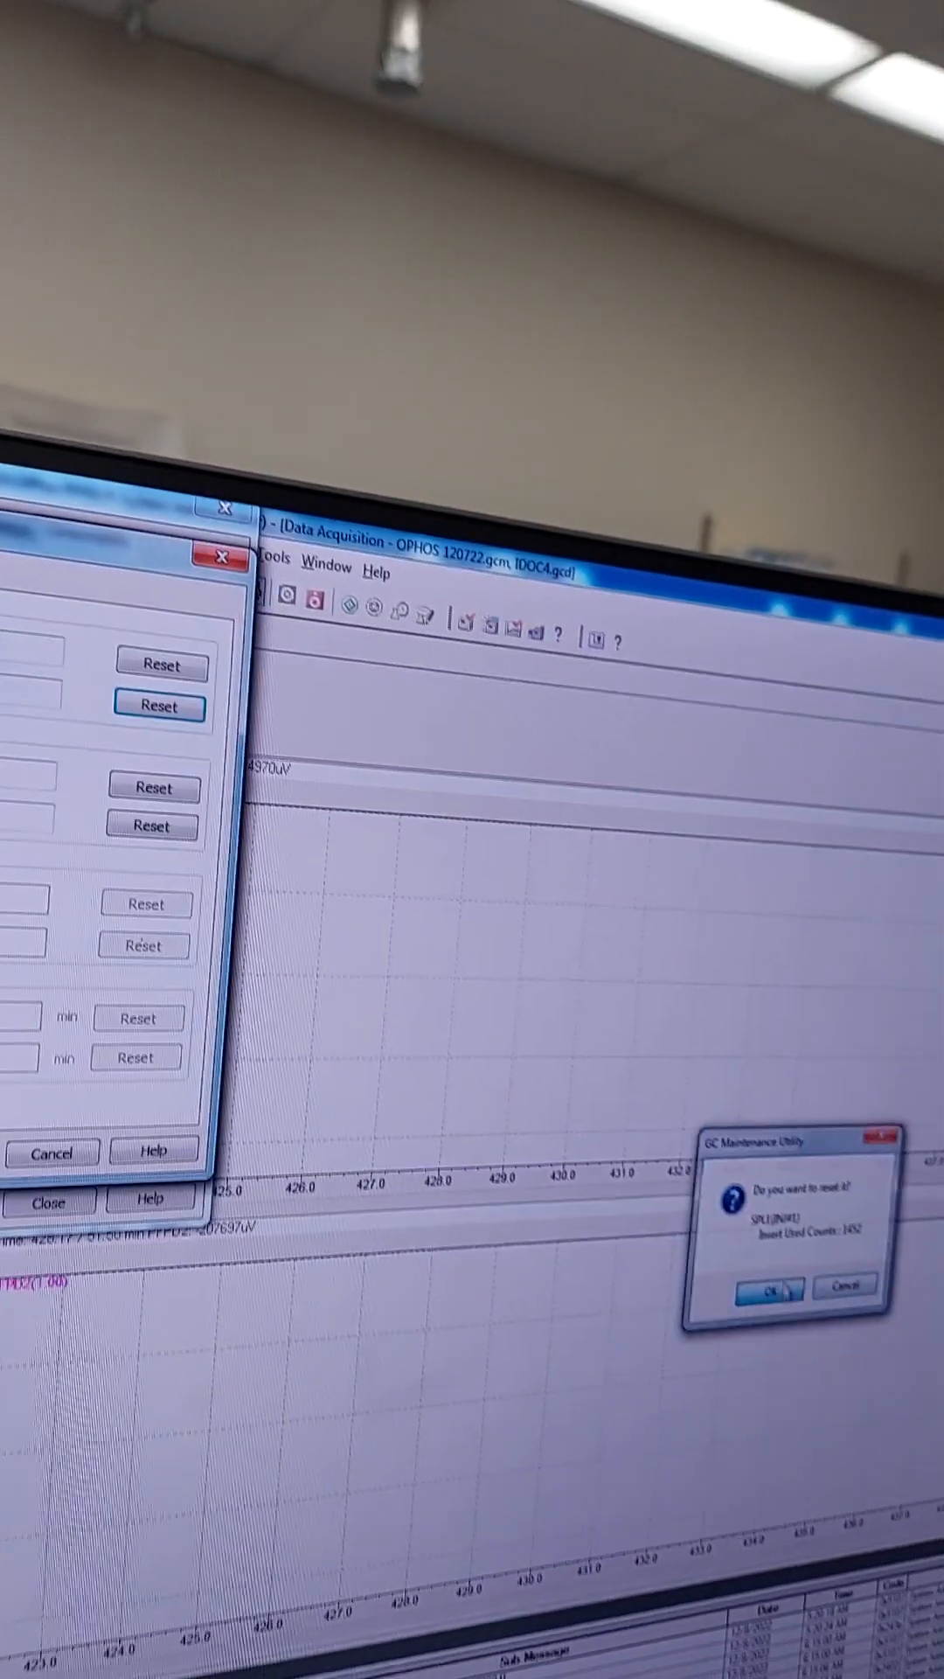
{"action": "left_click", "coordinate": [784, 1285]}
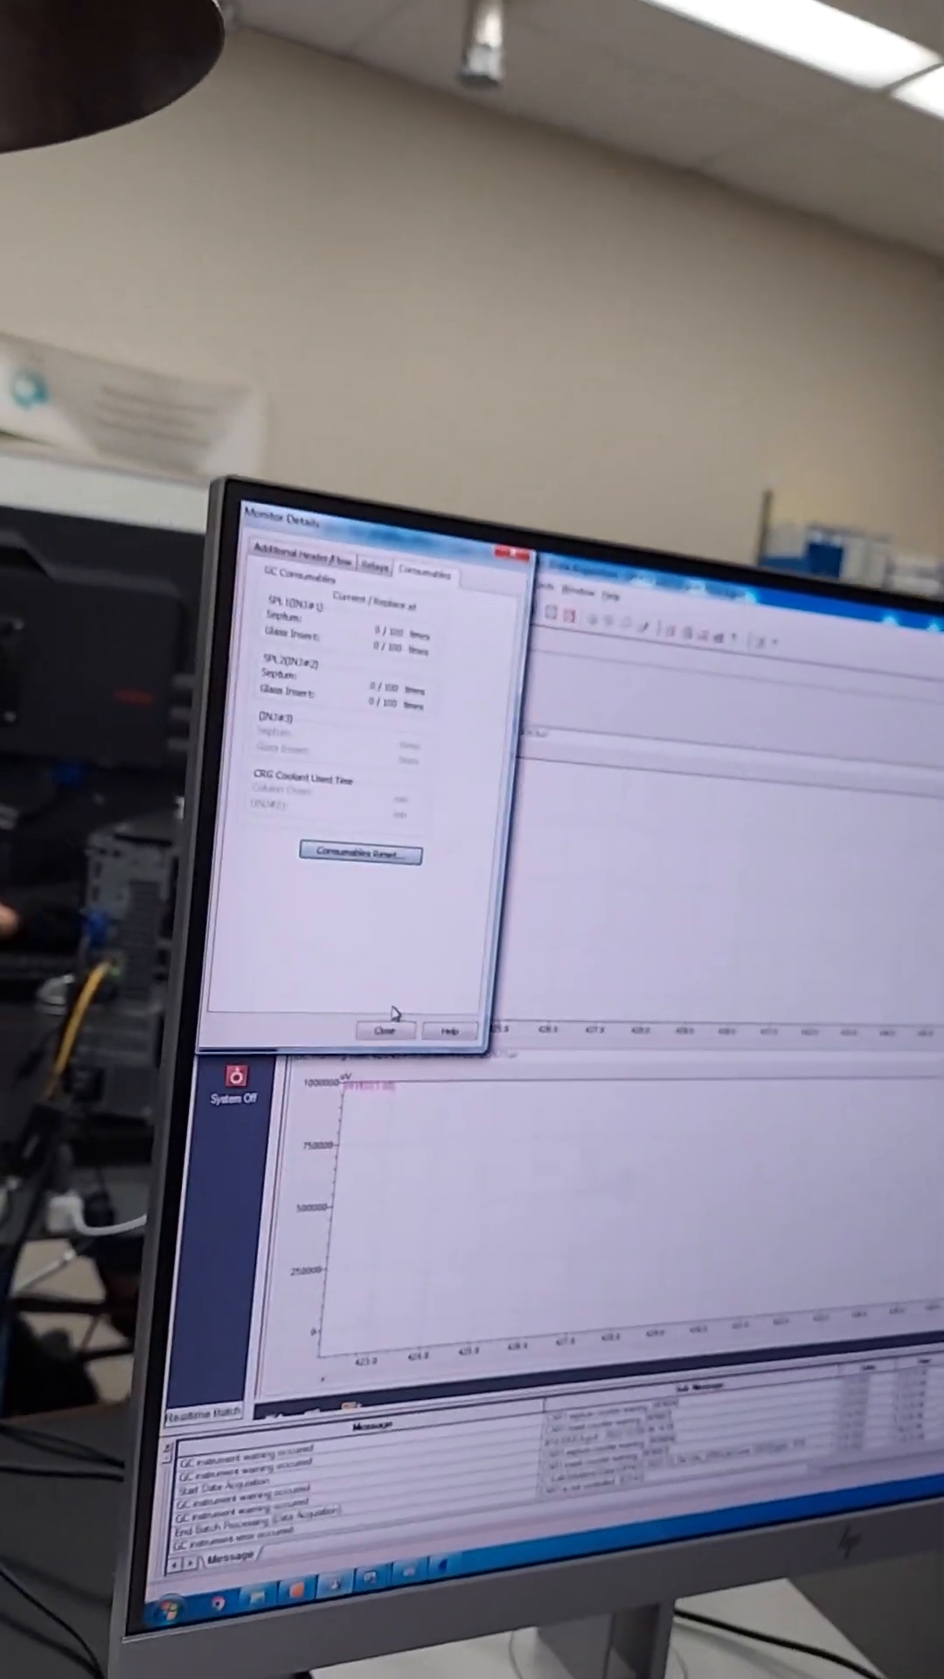
{"action": "left_click", "coordinate": [386, 1029]}
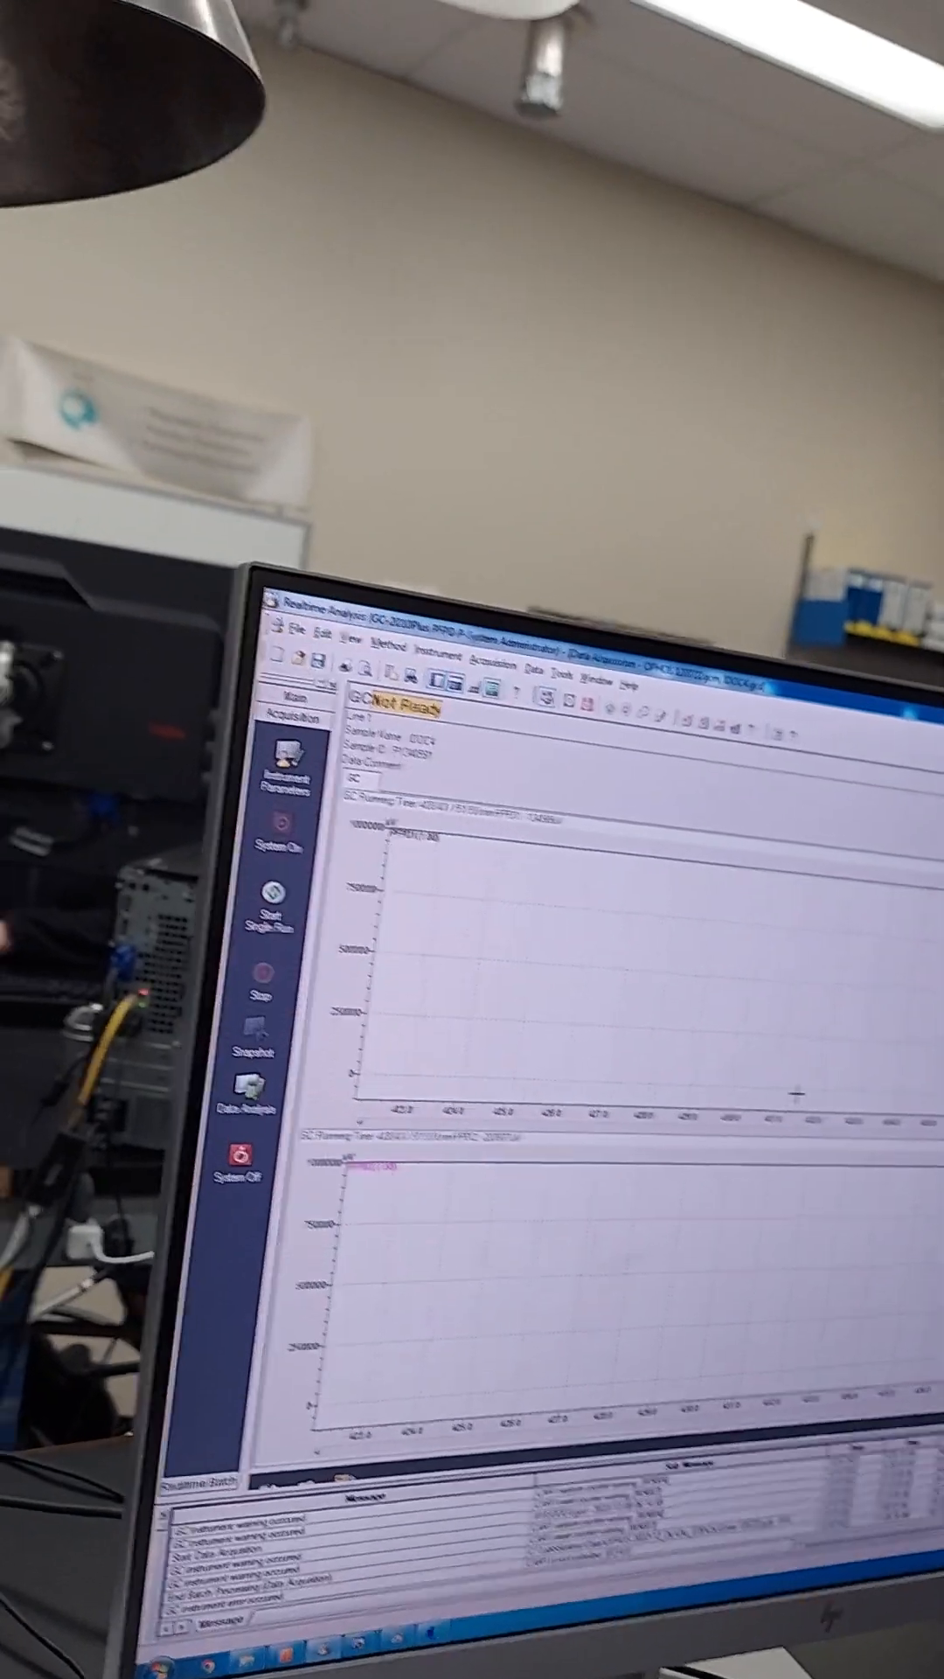